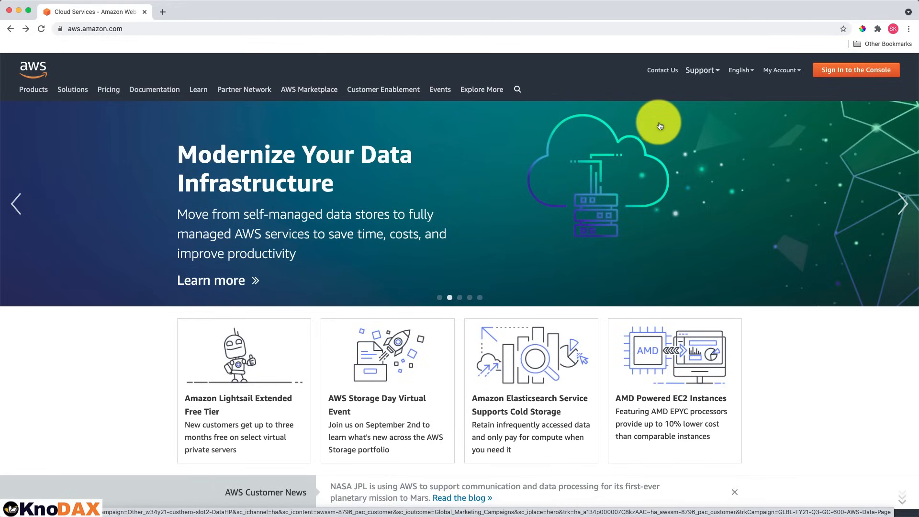
# - Sign in to the console and open the Amazon S3 service from the search results
pyautogui.click(855, 70)
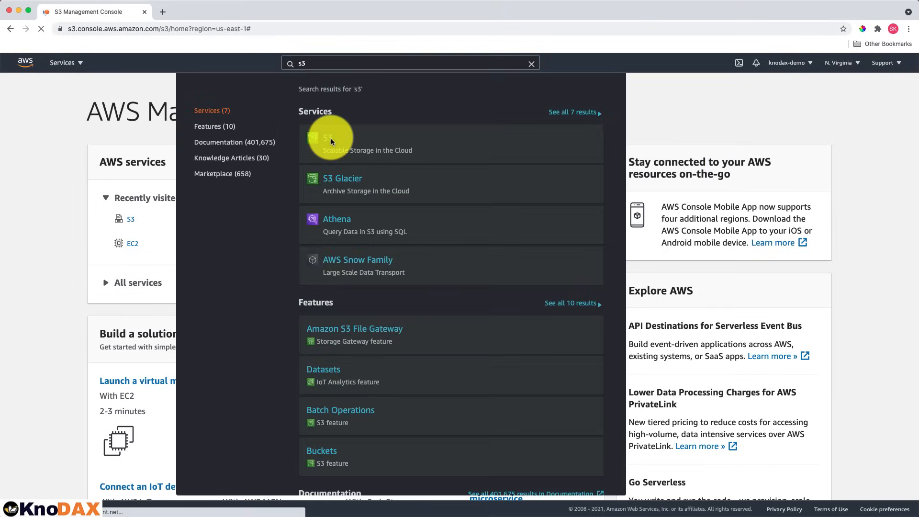
pyautogui.click(329, 139)
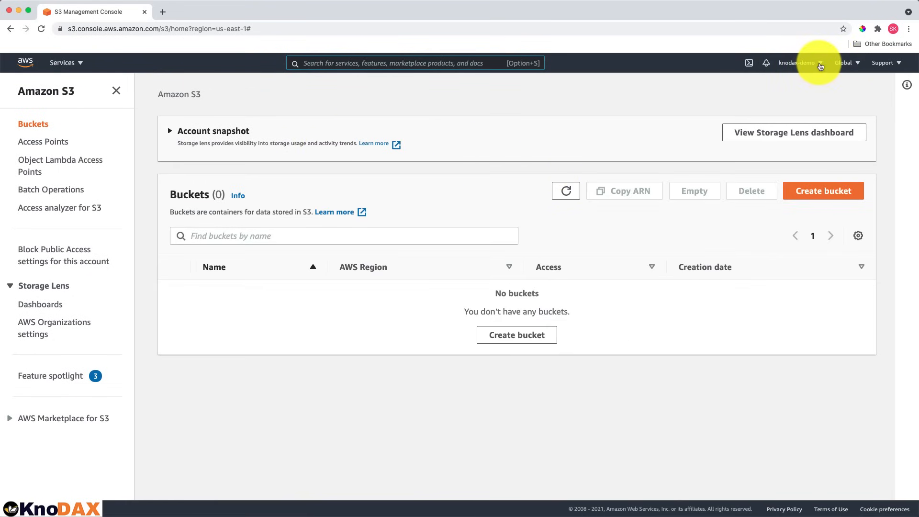
pyautogui.moveTo(842, 70)
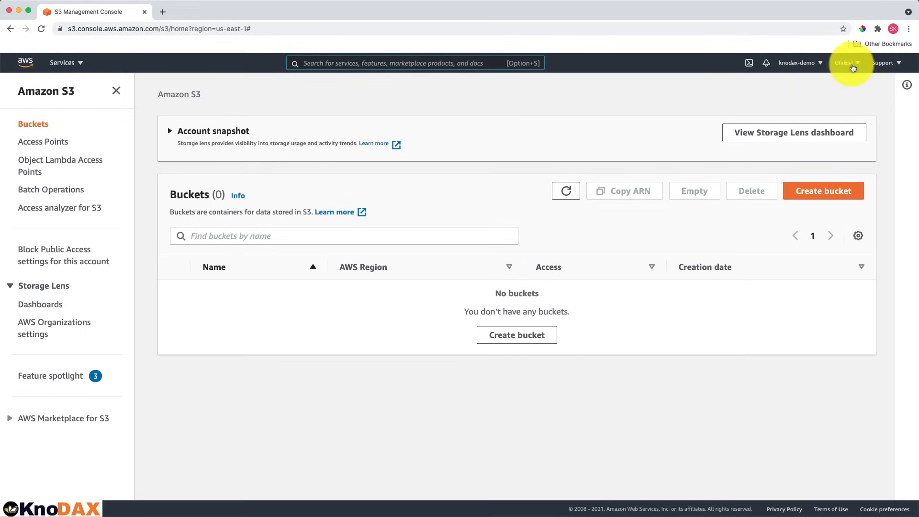
pyautogui.moveTo(626, 190)
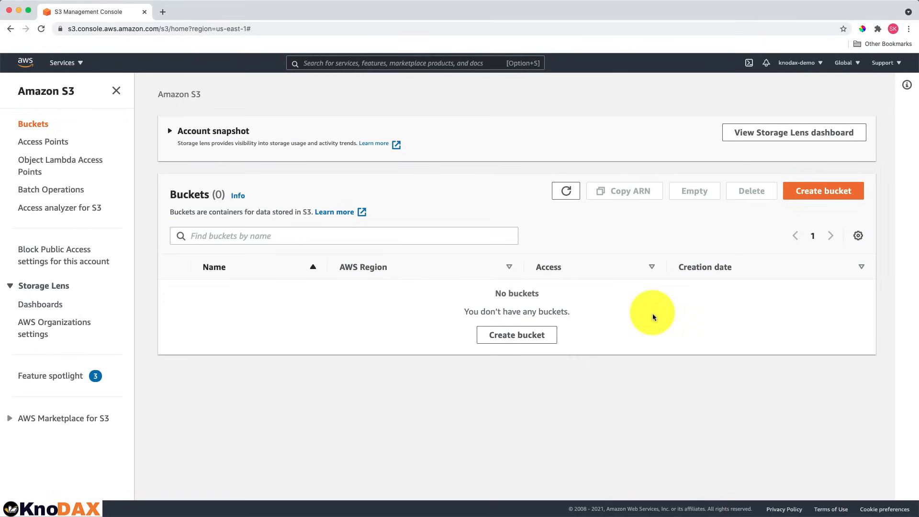
pyautogui.moveTo(708, 267)
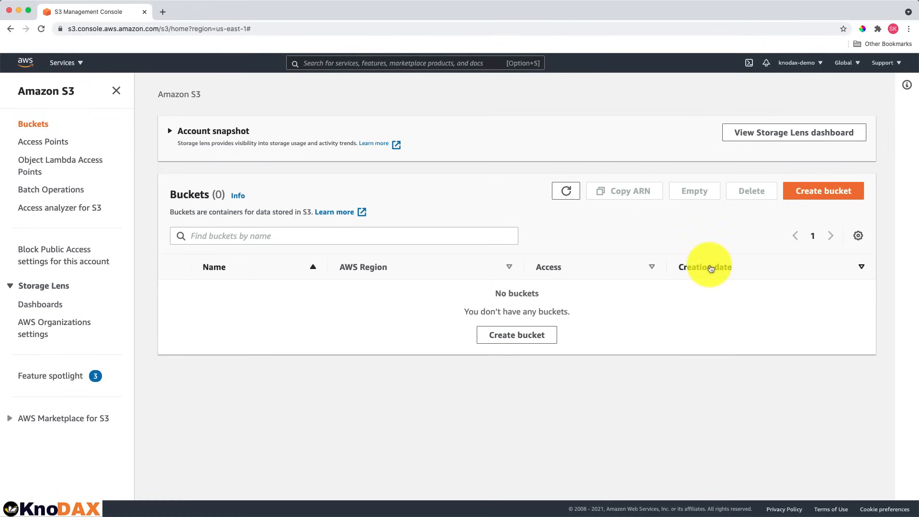
pyautogui.moveTo(686, 273)
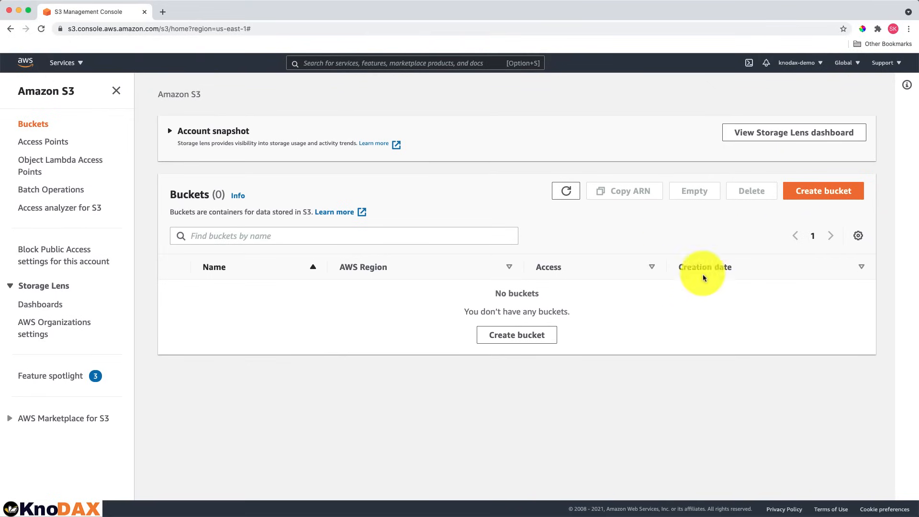
pyautogui.moveTo(644, 319)
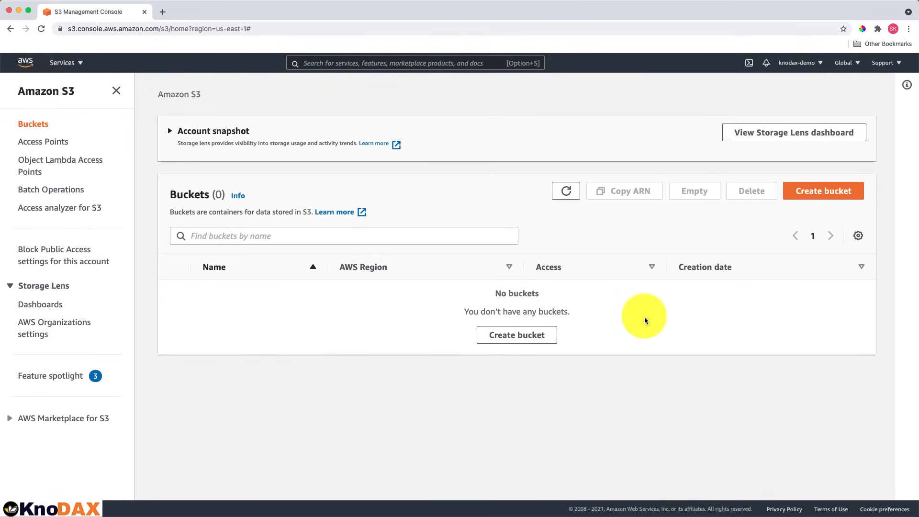
pyautogui.moveTo(823, 190)
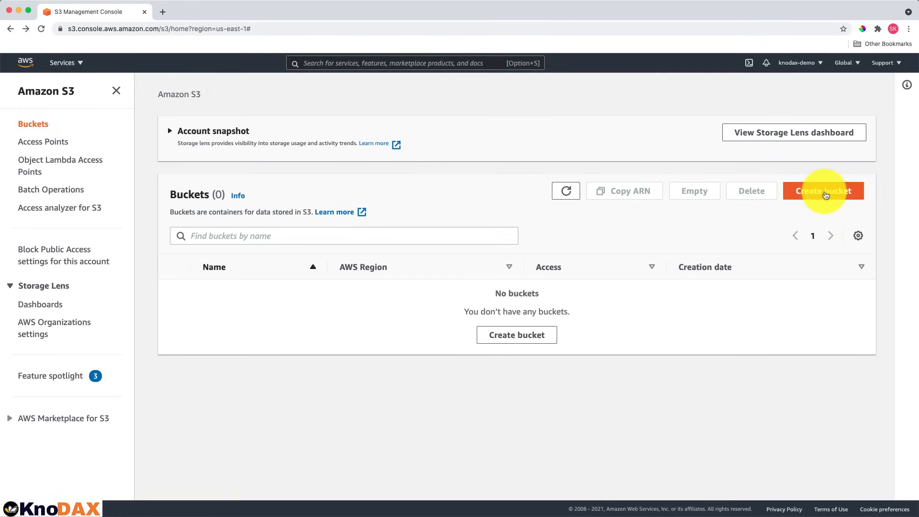
# - Start a new bucket with the Create bucket button above the Buckets list
pyautogui.click(823, 190)
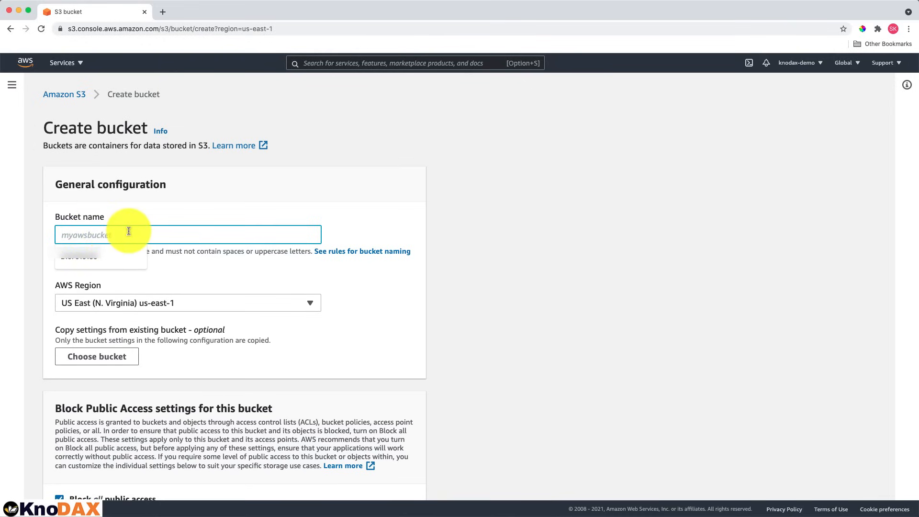
pyautogui.moveTo(171, 241)
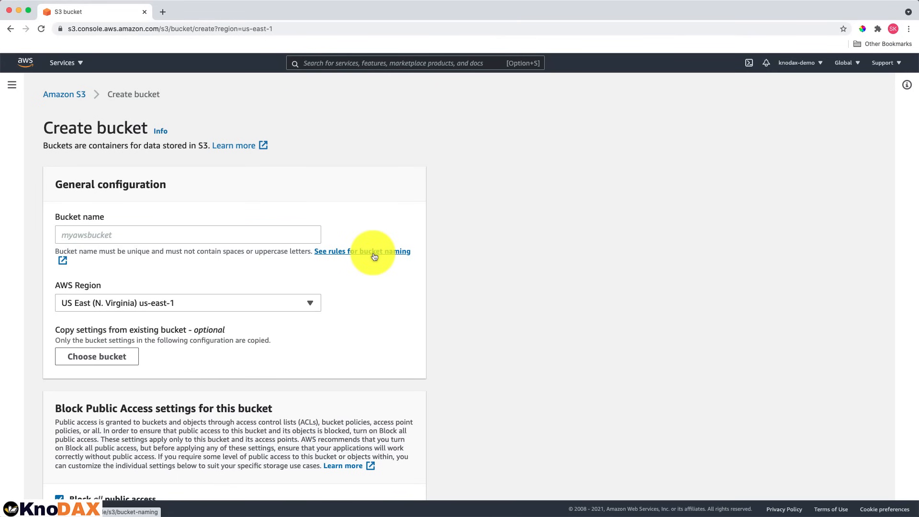
# - Bring up the bucket naming rules and highlight that bucket names must be unique
pyautogui.click(362, 251)
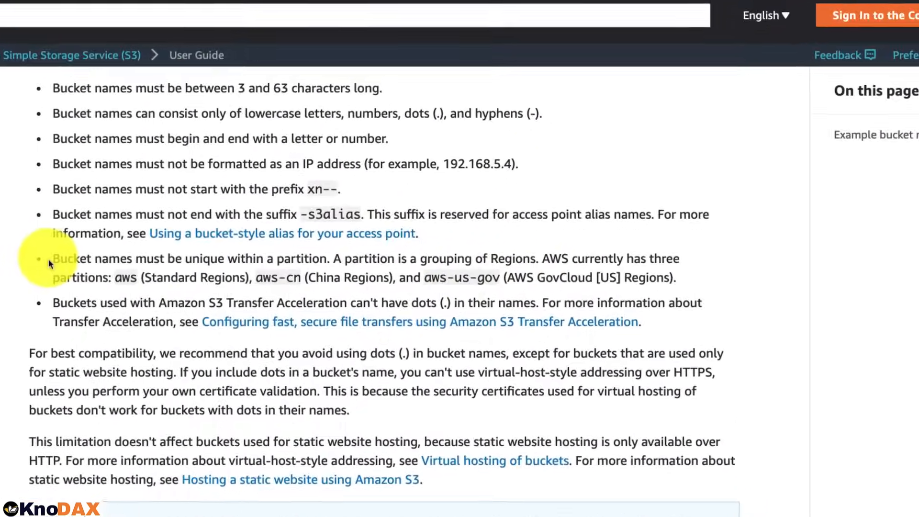
pyautogui.tripleClick(386, 268)
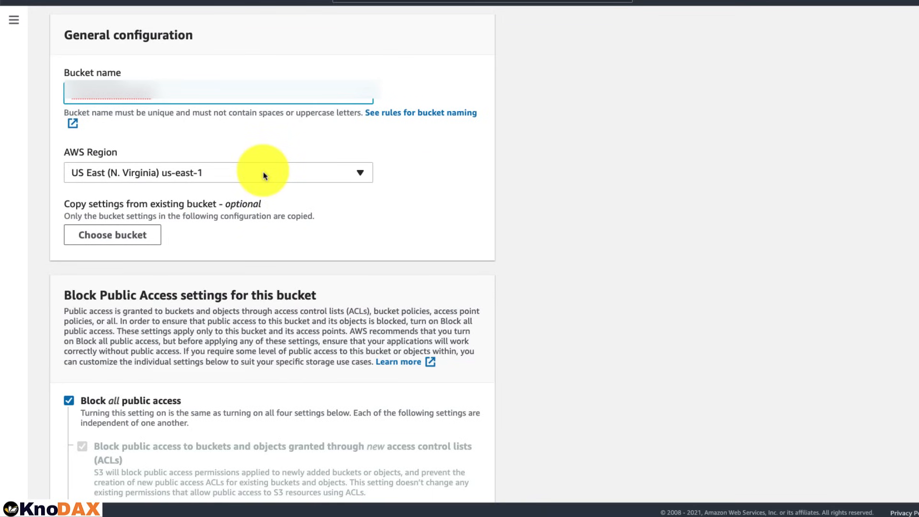
pyautogui.moveTo(255, 179)
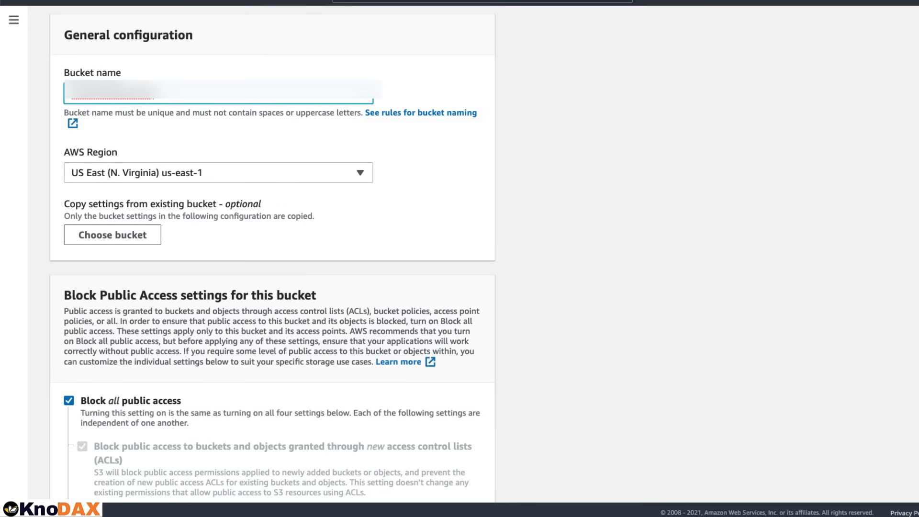
pyautogui.scroll(-3)
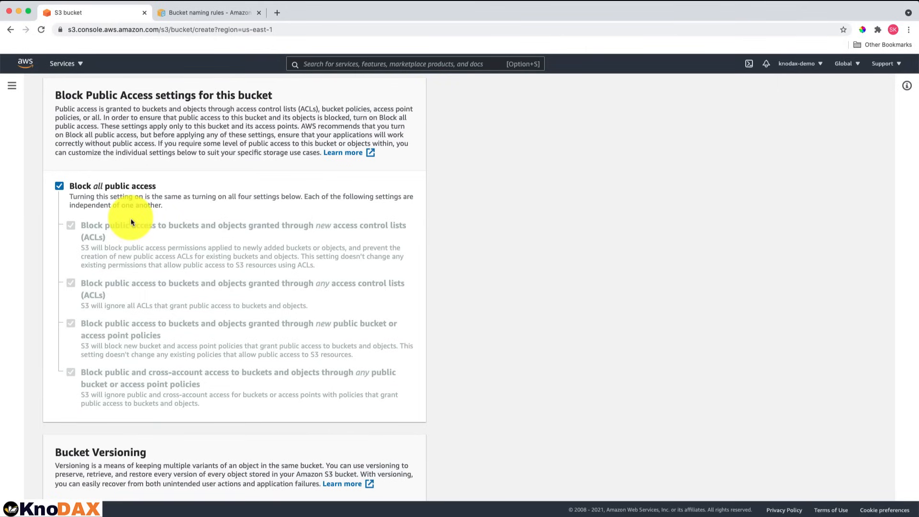
pyautogui.scroll(-3)
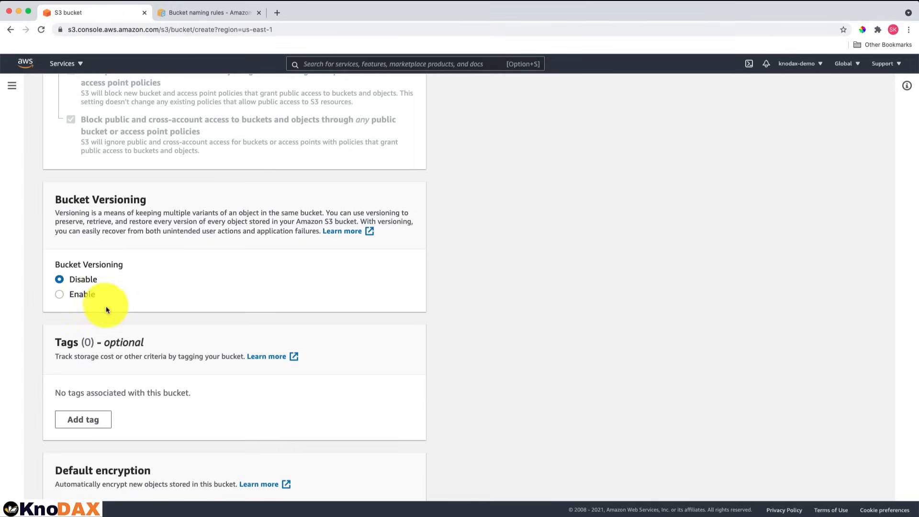
# - Keep server-side encryption disabled and leave Object Lock disabled under Advanced settings
pyautogui.scroll(-3)
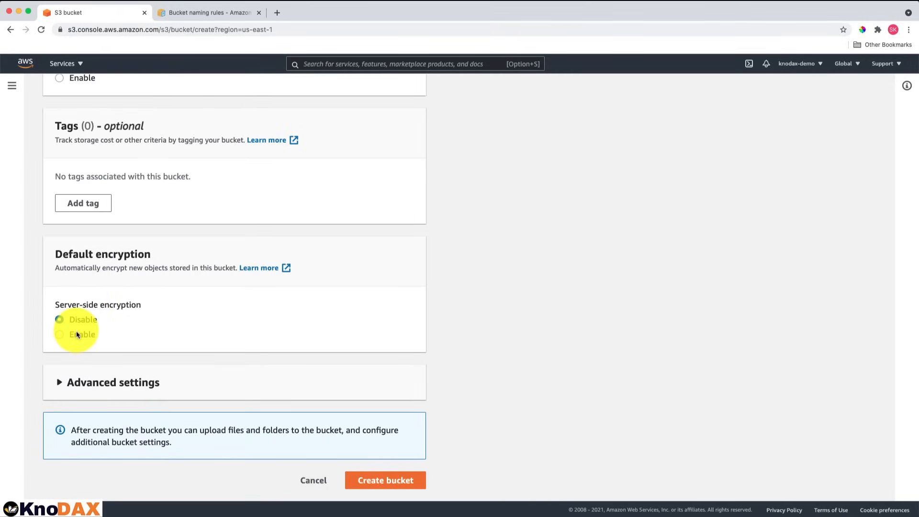
pyautogui.click(60, 319)
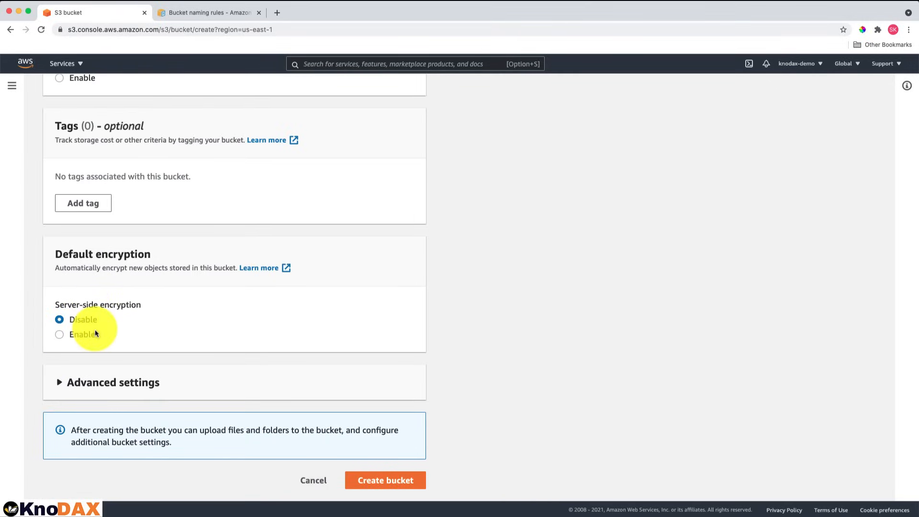
pyautogui.moveTo(97, 332)
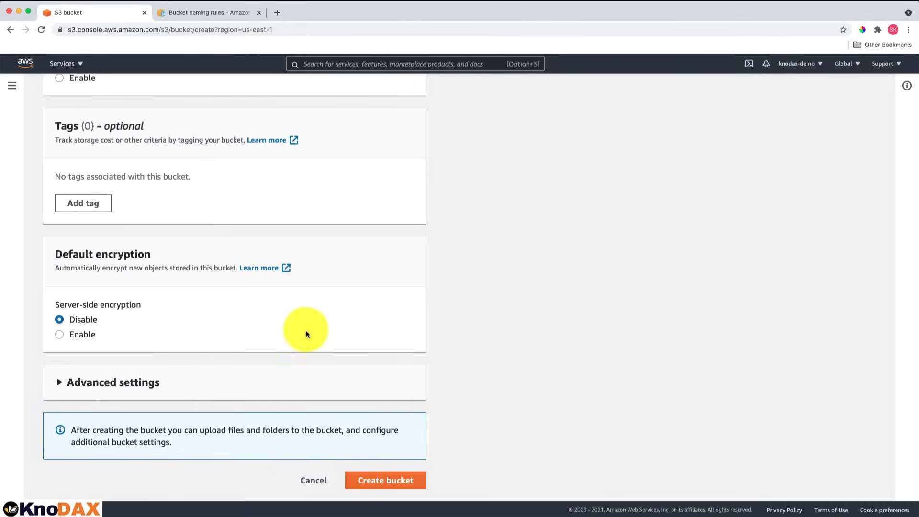
pyautogui.moveTo(64, 387)
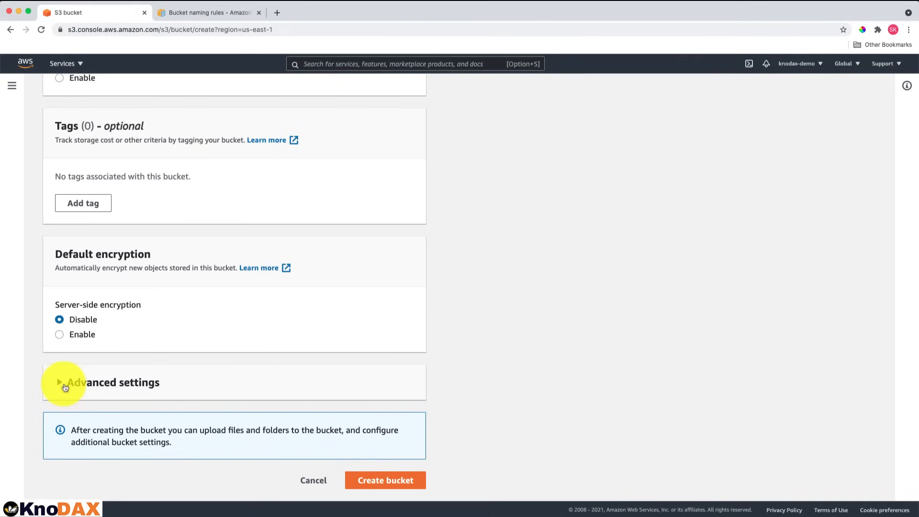
pyautogui.click(63, 381)
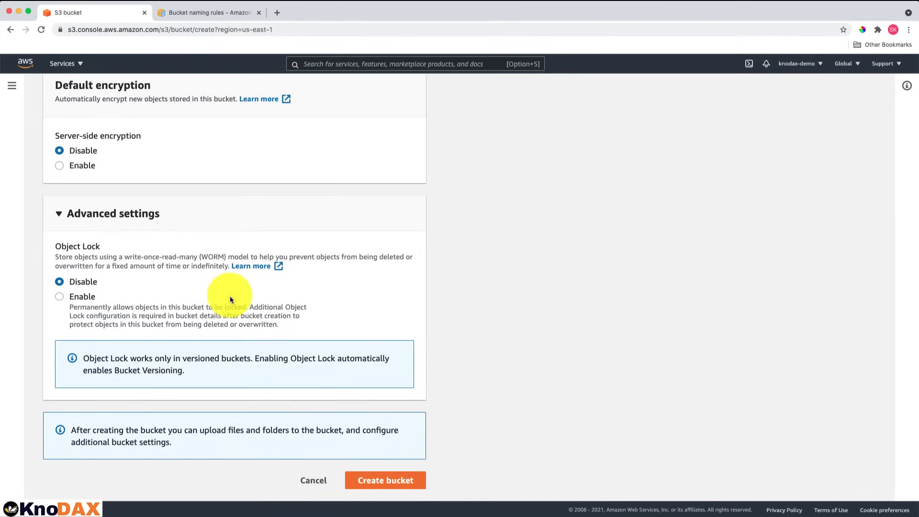
pyautogui.moveTo(151, 302)
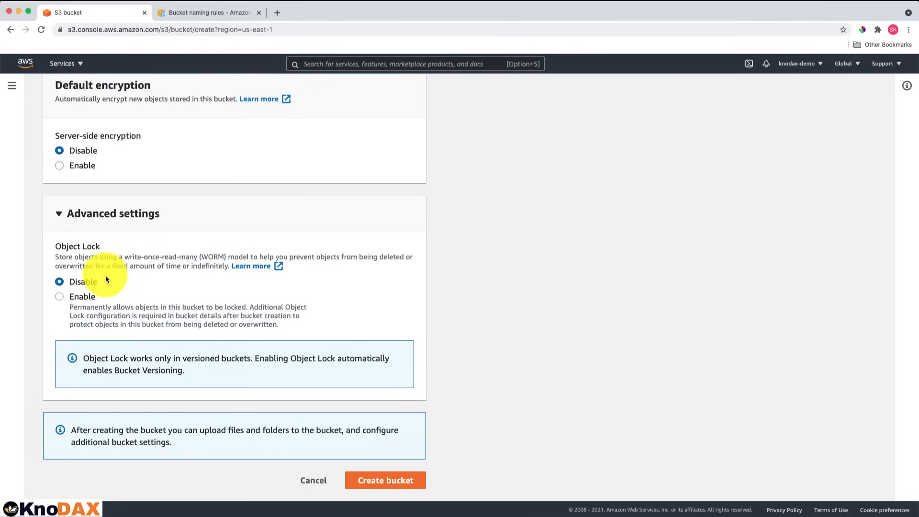
pyautogui.click(385, 479)
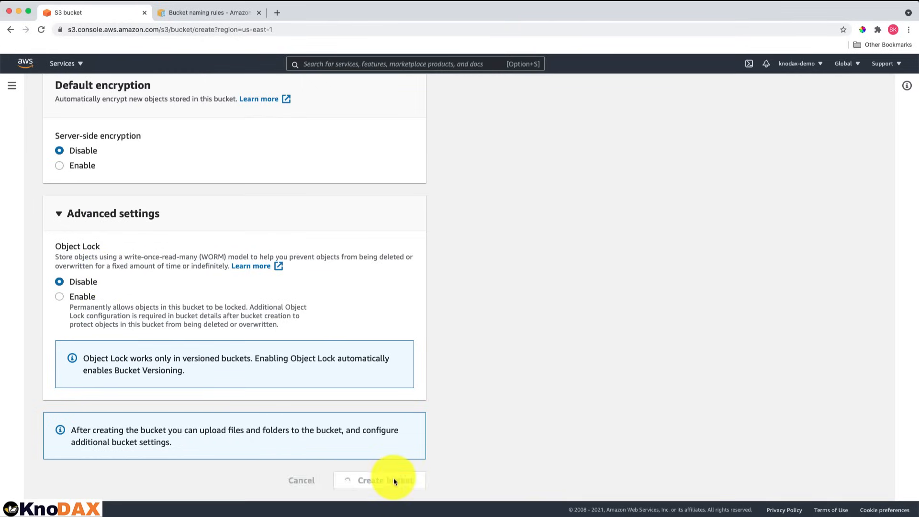
# - Create the bucket and select knodax-demo-test in the Buckets list
pyautogui.click(379, 479)
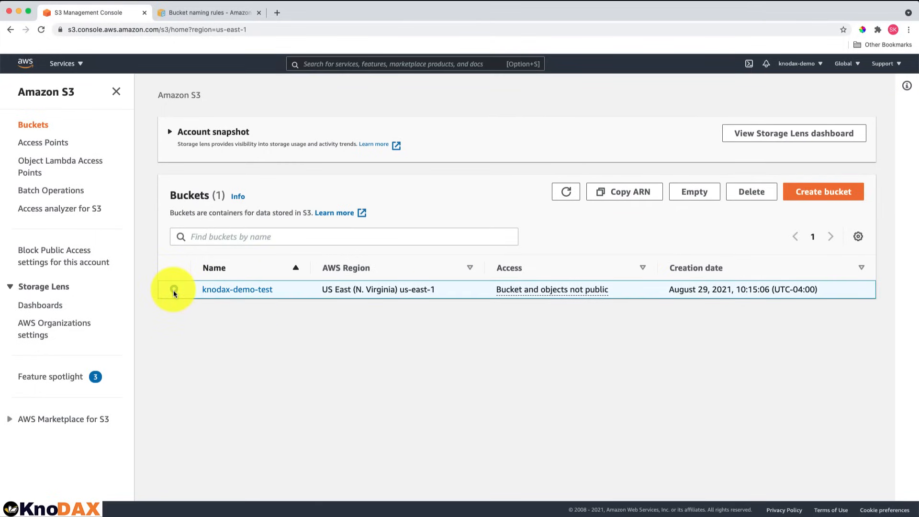
pyautogui.click(174, 289)
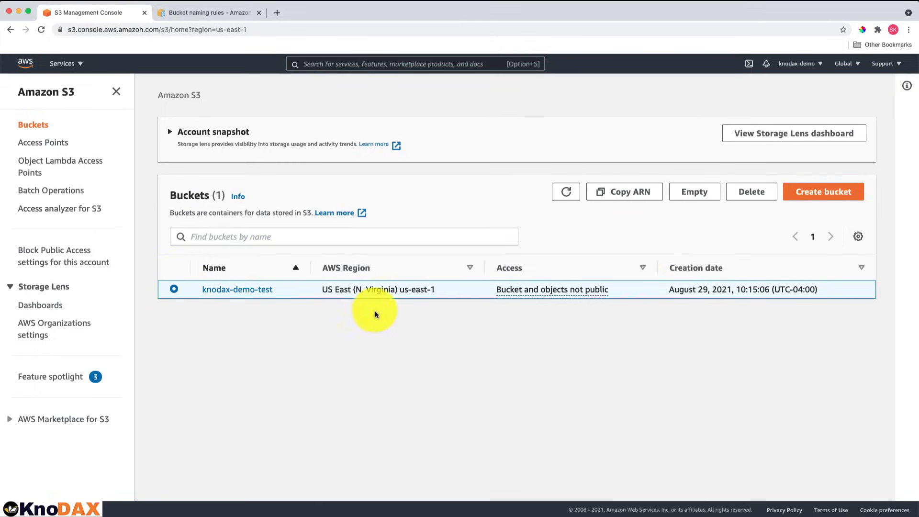
pyautogui.moveTo(751, 191)
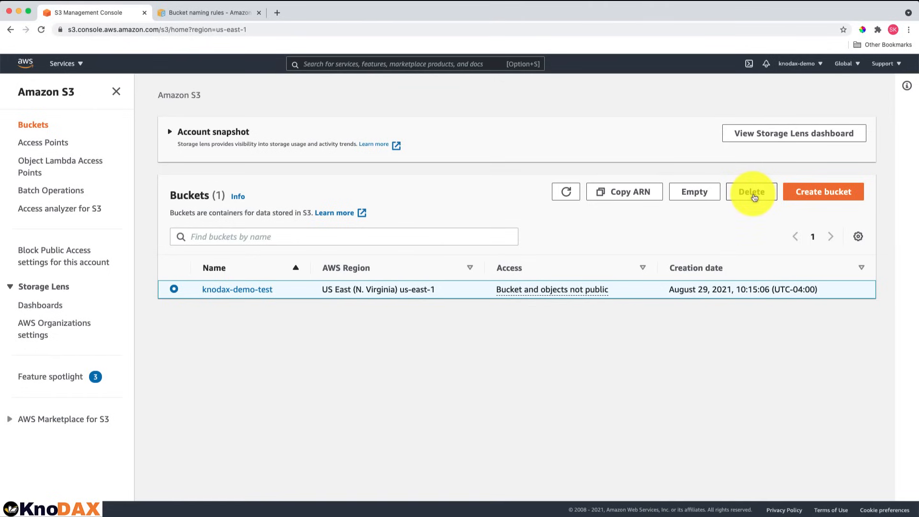
pyautogui.moveTo(694, 194)
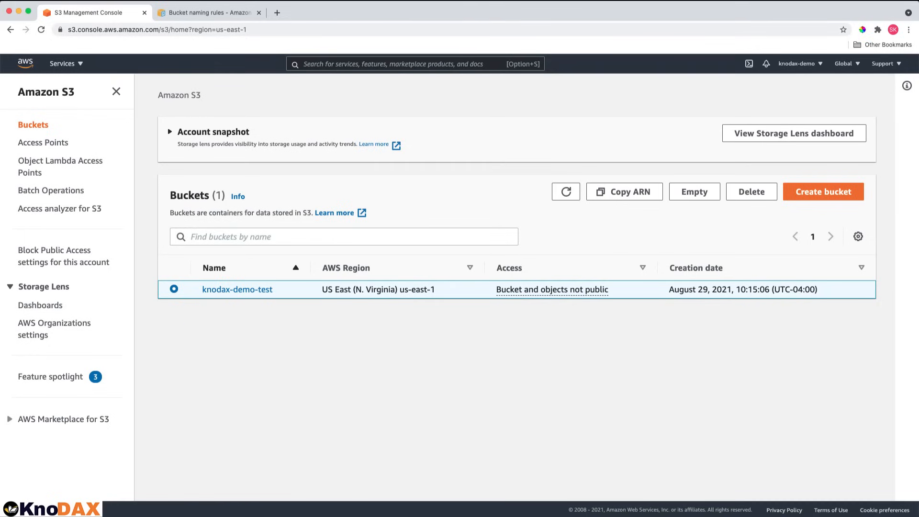
# - Upload aws_logo.png into the knodax-demo-test bucket
pyautogui.click(236, 289)
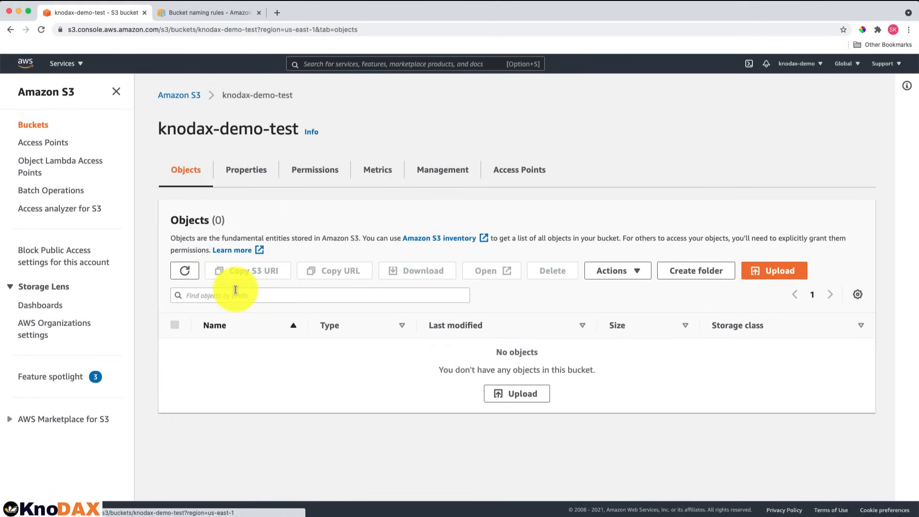
pyautogui.moveTo(413, 220)
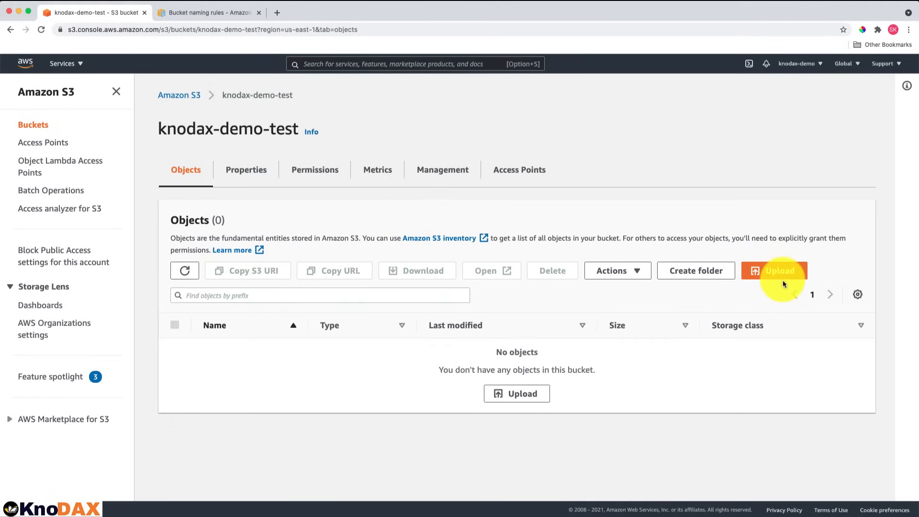
pyautogui.click(774, 270)
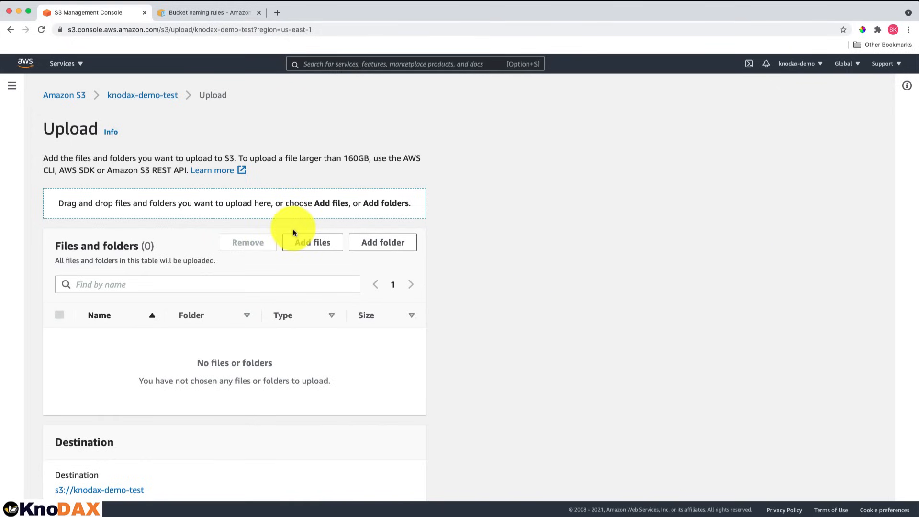
pyautogui.click(312, 242)
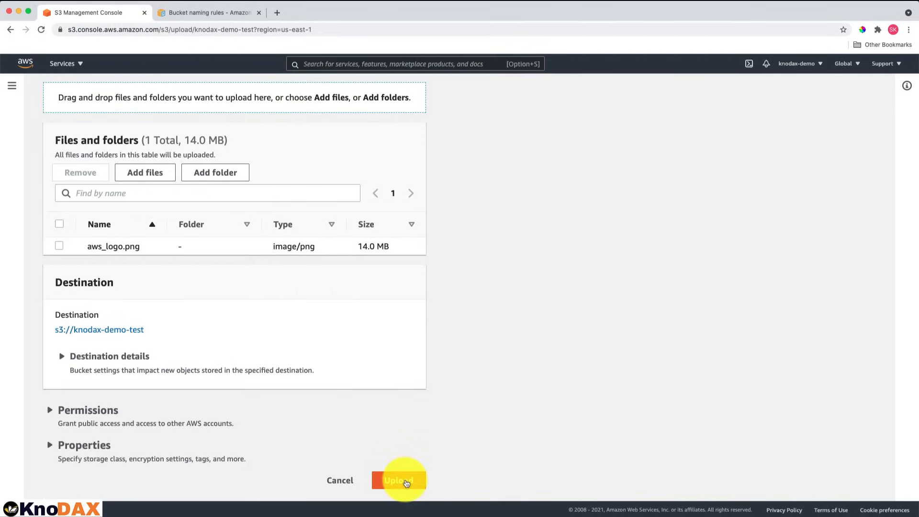
pyautogui.click(399, 480)
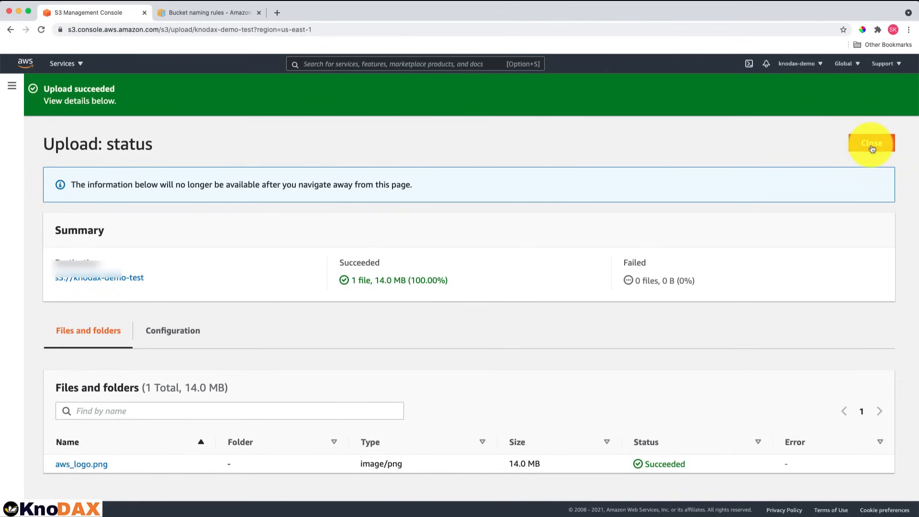
# - View the details of aws_logo.png and try reaching it through its plain Object URL
pyautogui.click(870, 143)
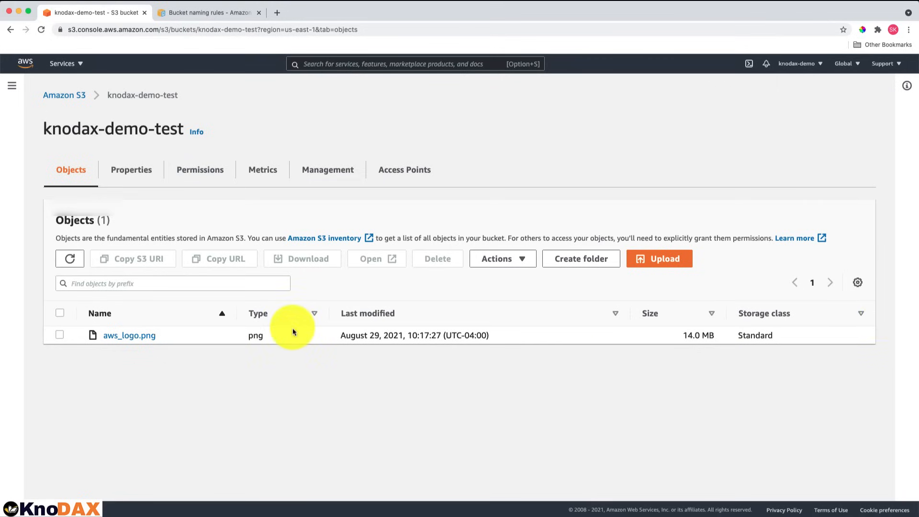
pyautogui.click(129, 335)
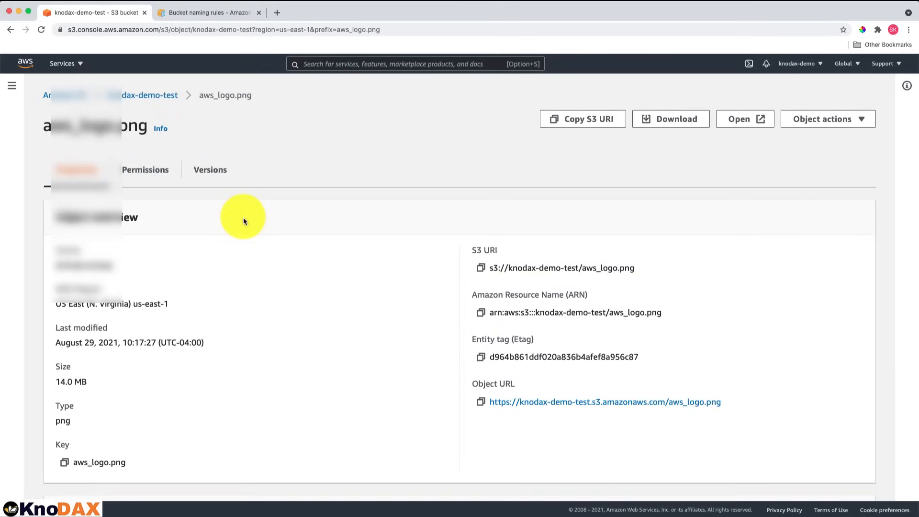
pyautogui.scroll(-3)
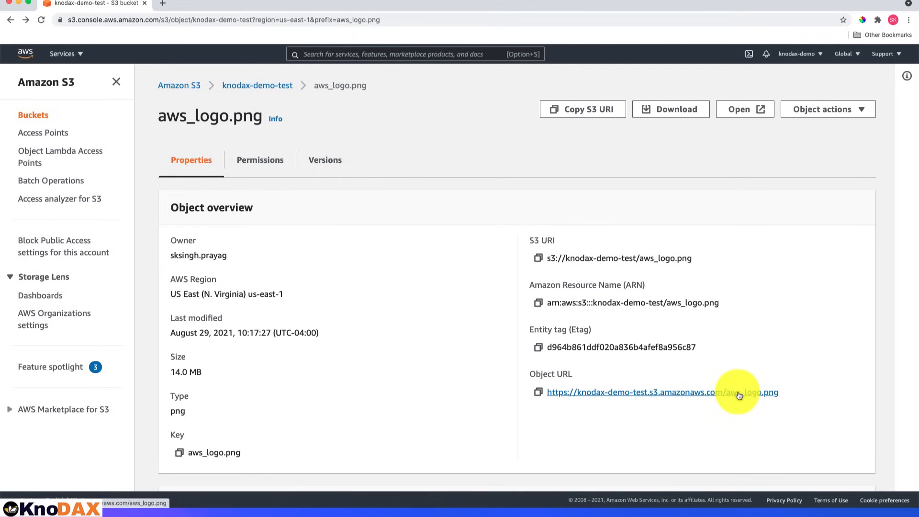
pyautogui.click(662, 392)
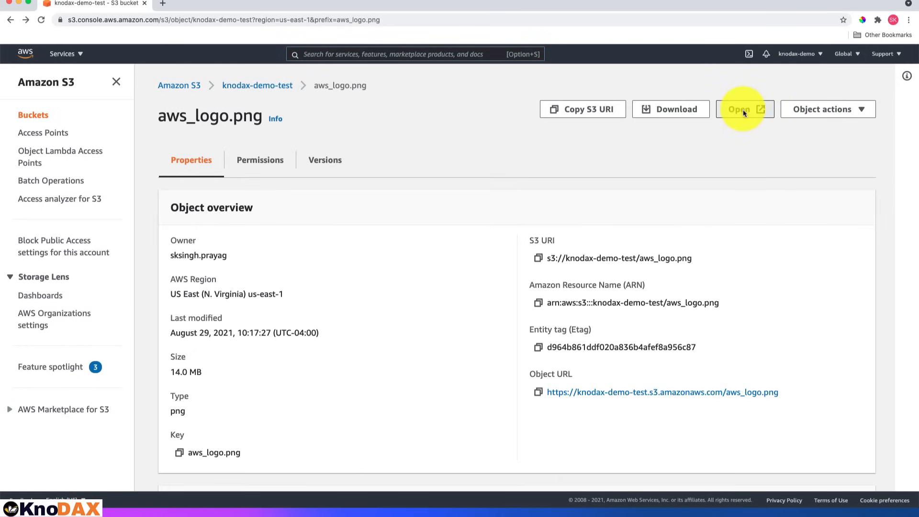
# - Display aws_logo.png in a new Chrome tab through its presigned URL
pyautogui.click(744, 109)
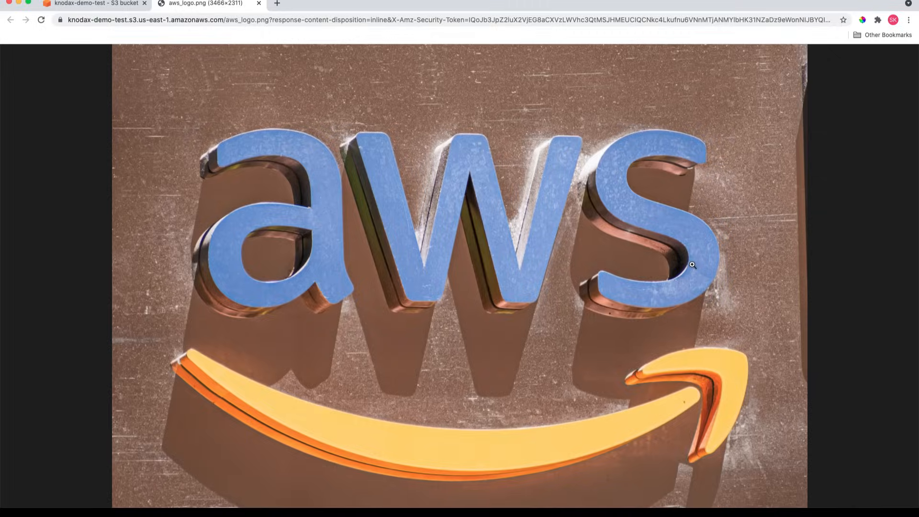
pyautogui.moveTo(548, 198)
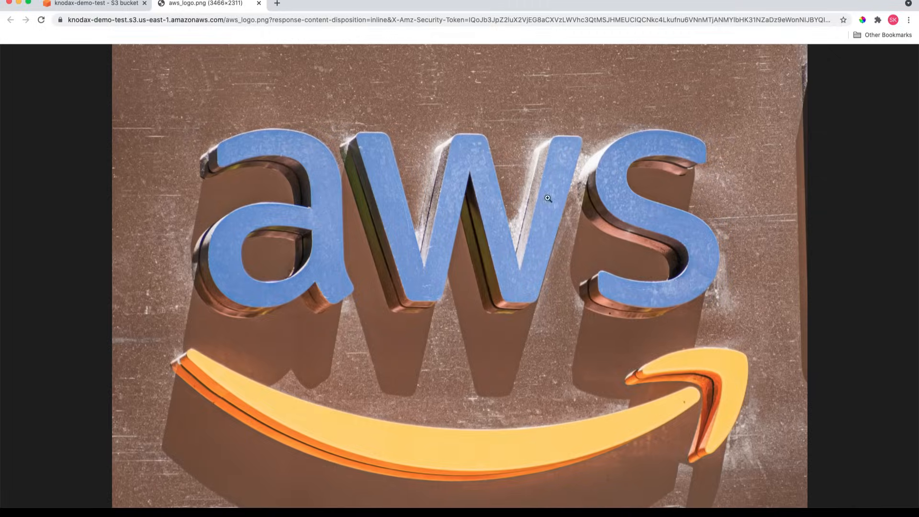